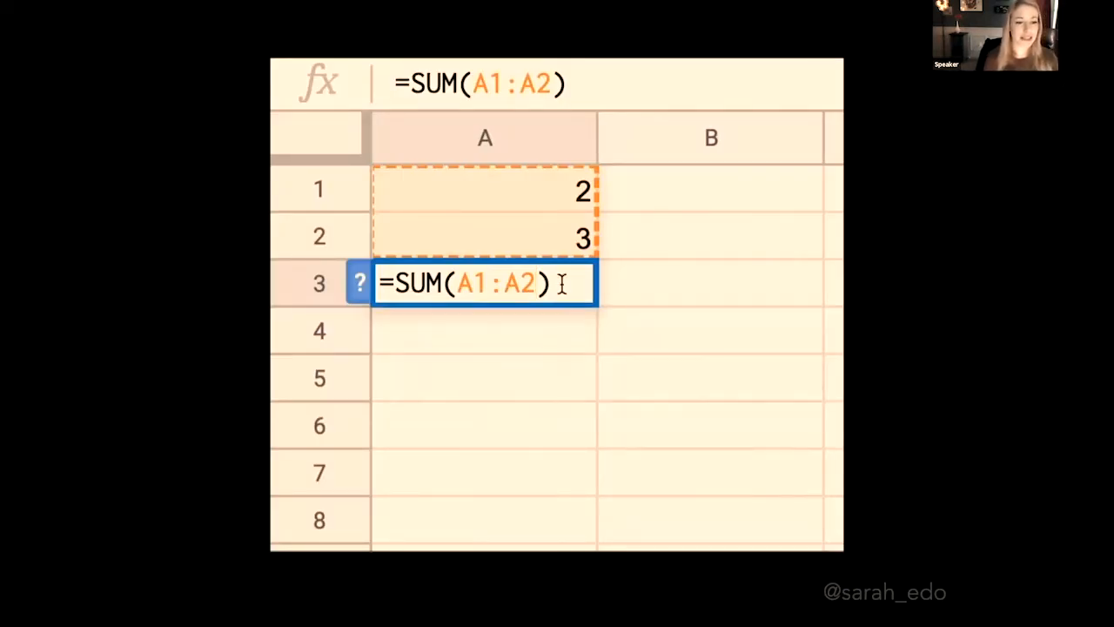
# Confirm =SUM(A1:A2) in A3, then change A1 to 3 so A3 shows 6.
pyautogui.press('Return')
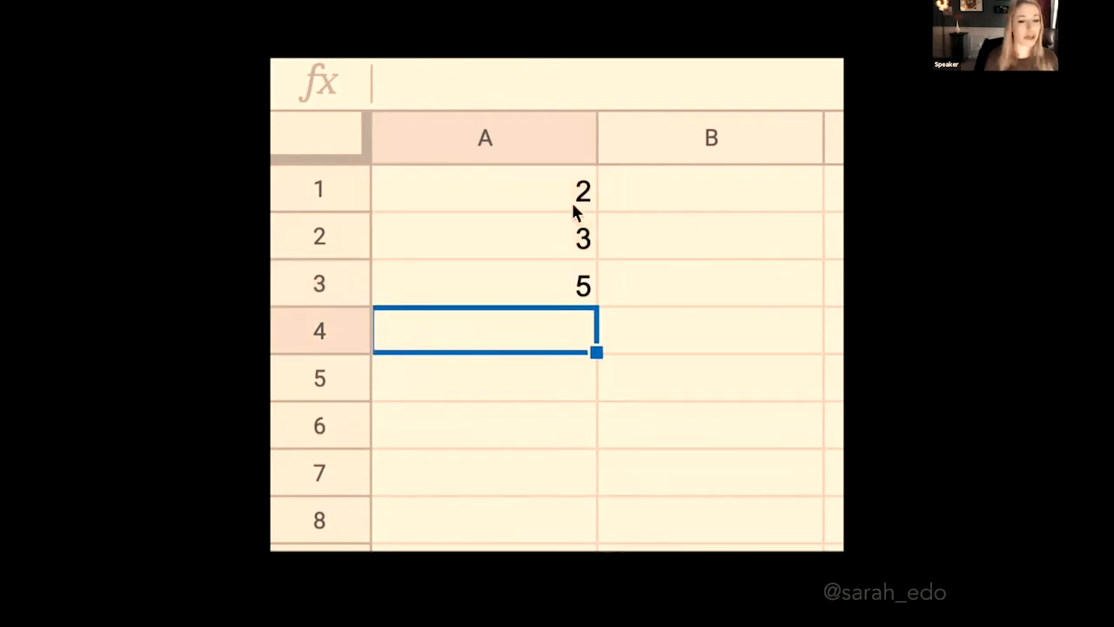
pyautogui.click(485, 189)
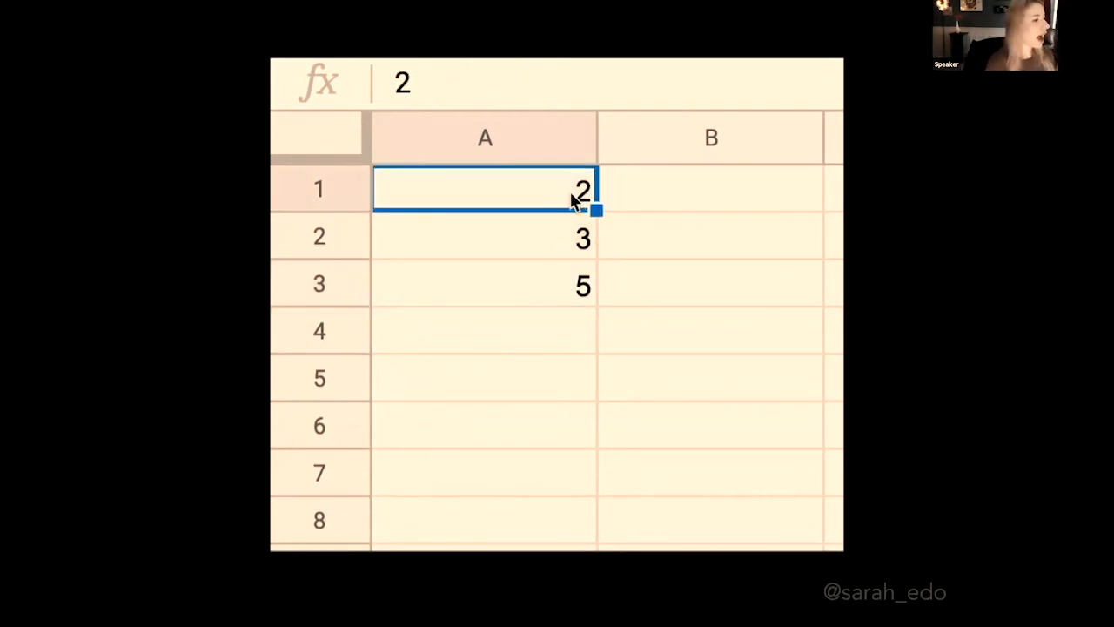
pyautogui.write('3')
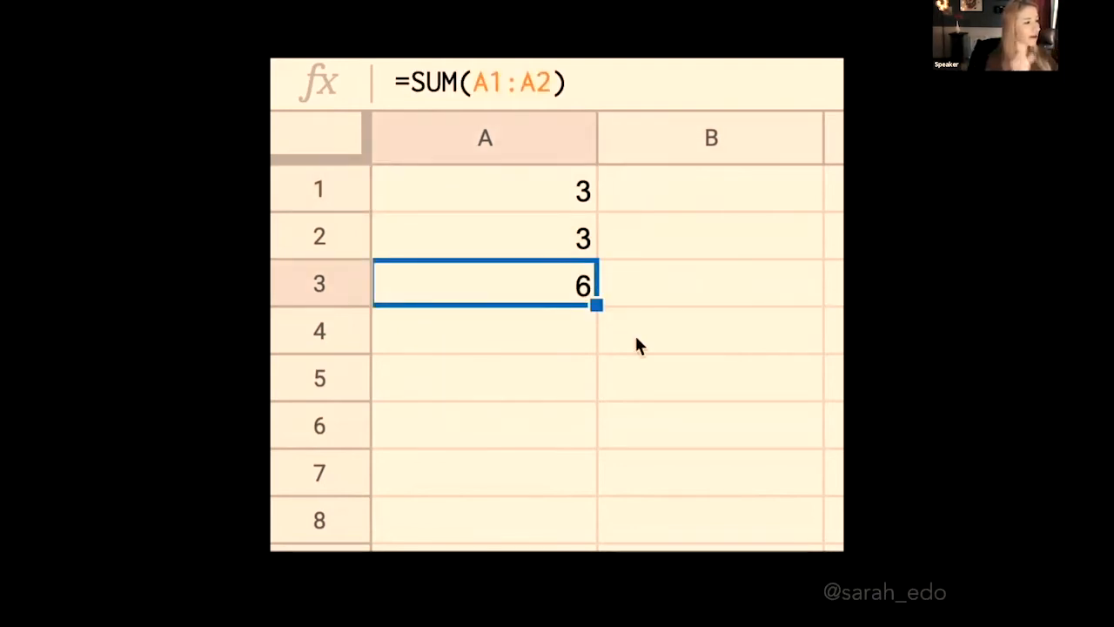
pyautogui.click(710, 331)
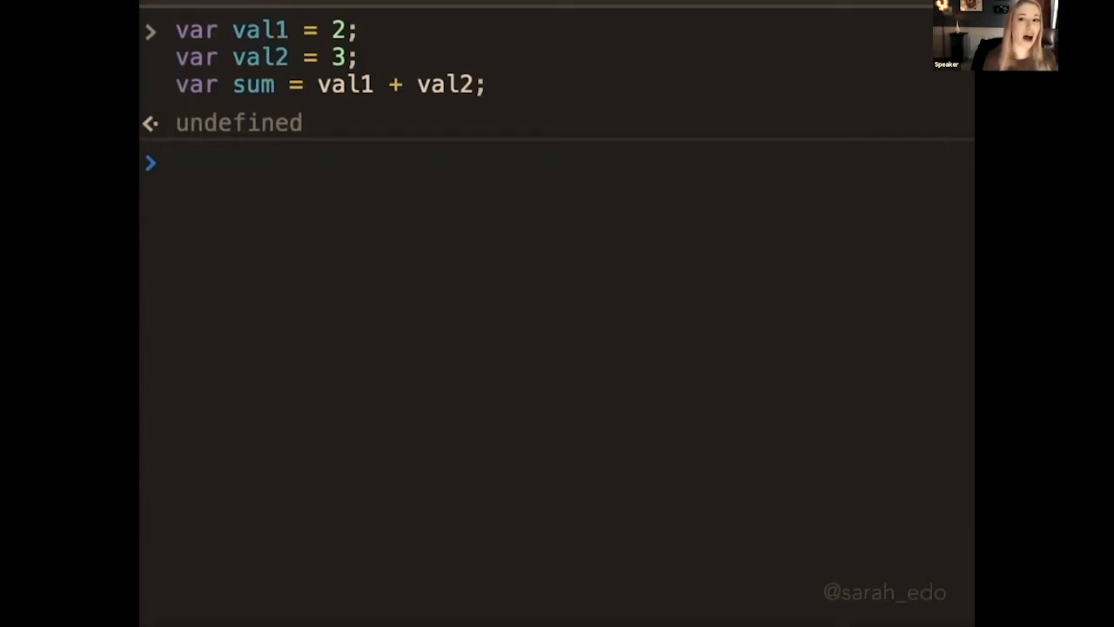
# Log sum in the console, showing it stays 5 after val1 is reassigned to 3.
pyautogui.write('sum')
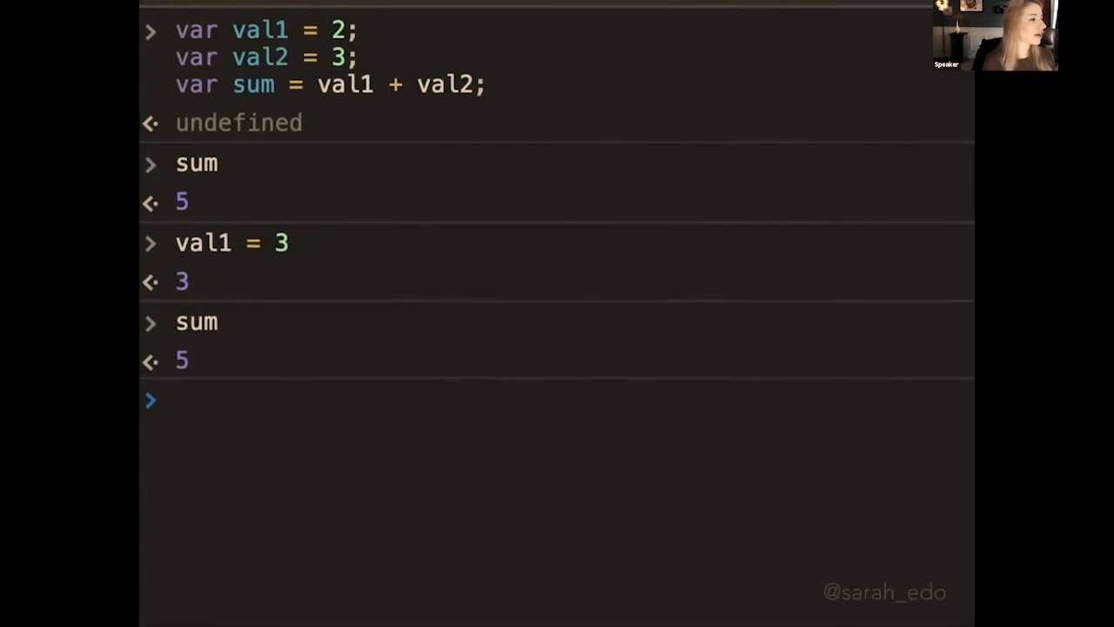
pyautogui.click(178, 399)
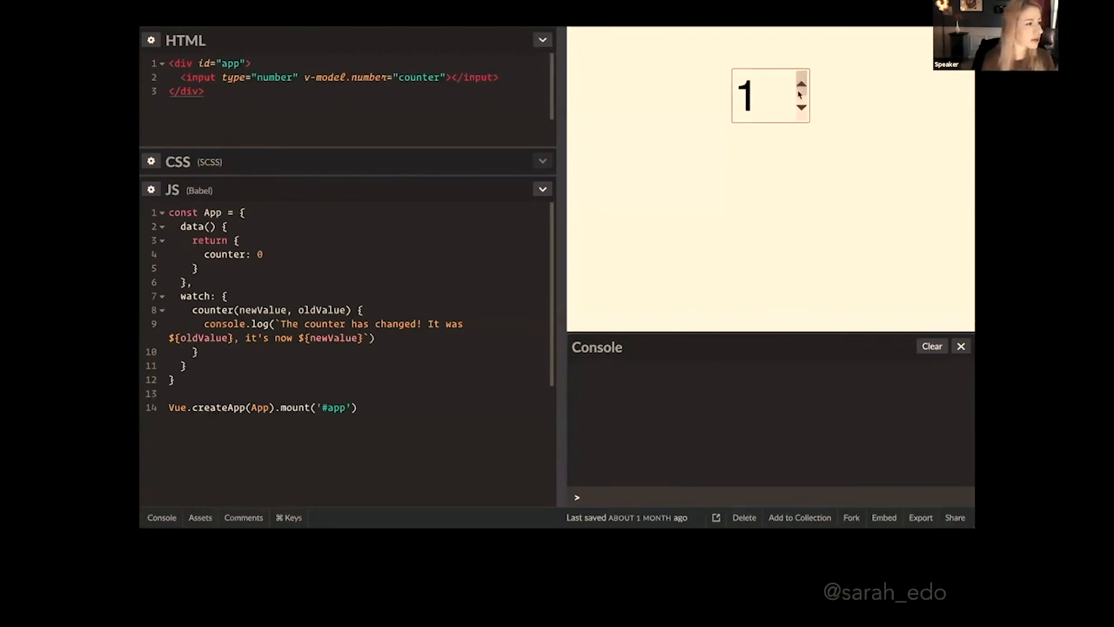
# Step the counter input up from 1, with the watcher logging each old and new value.
pyautogui.click(800, 87)
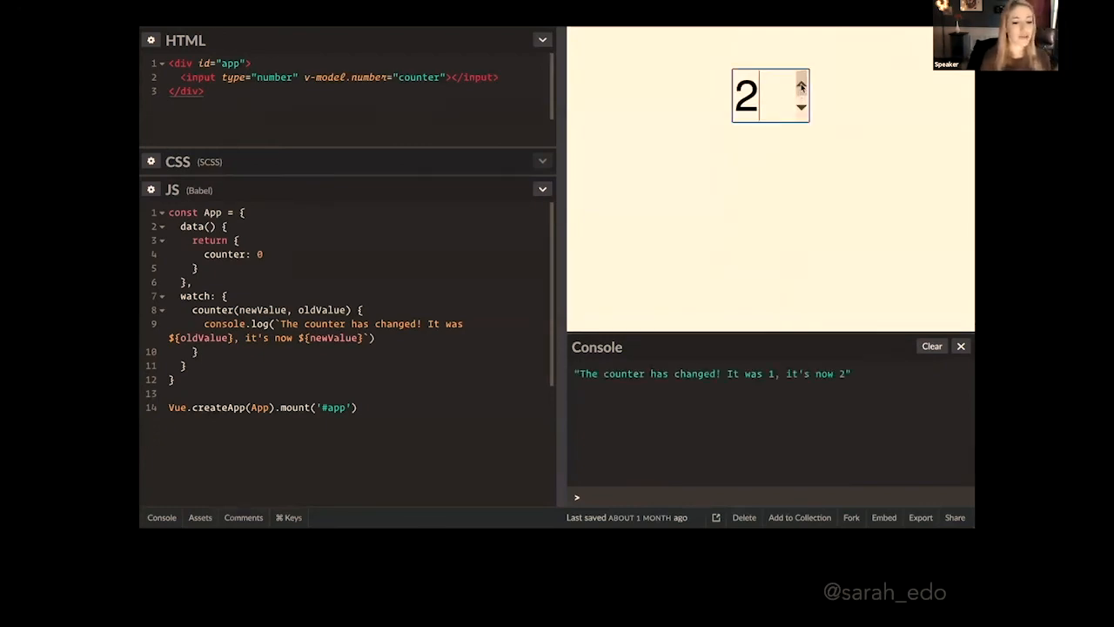
pyautogui.click(801, 85)
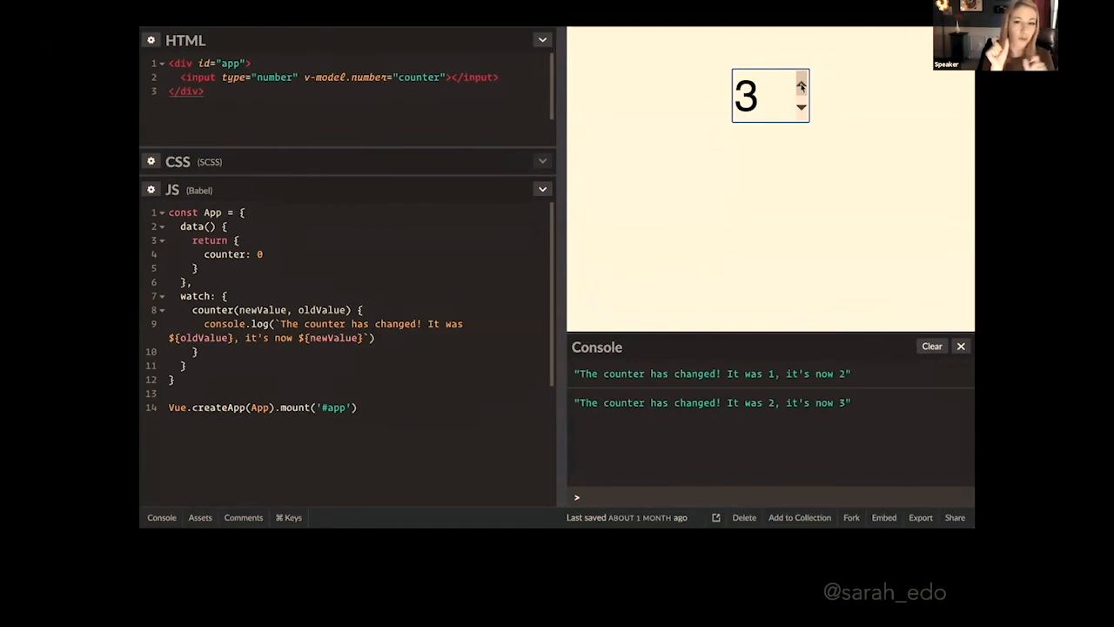
pyautogui.click(801, 85)
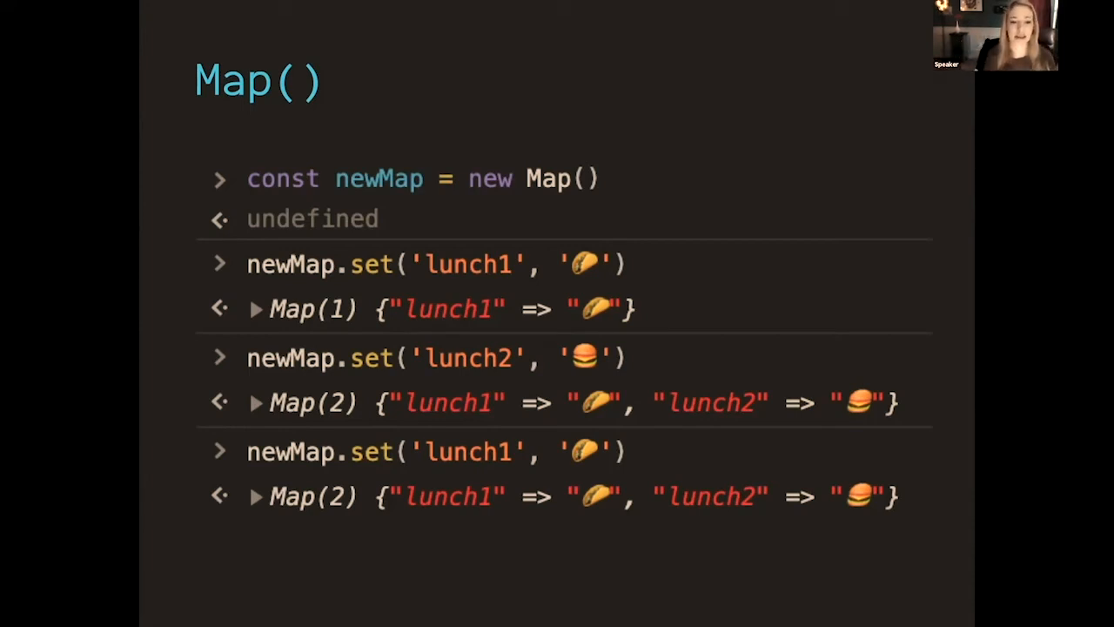
# Advance to the data() slide with color yellow, price 15, brand milkie, sizes 6, 7, 8.
pyautogui.press('Right')
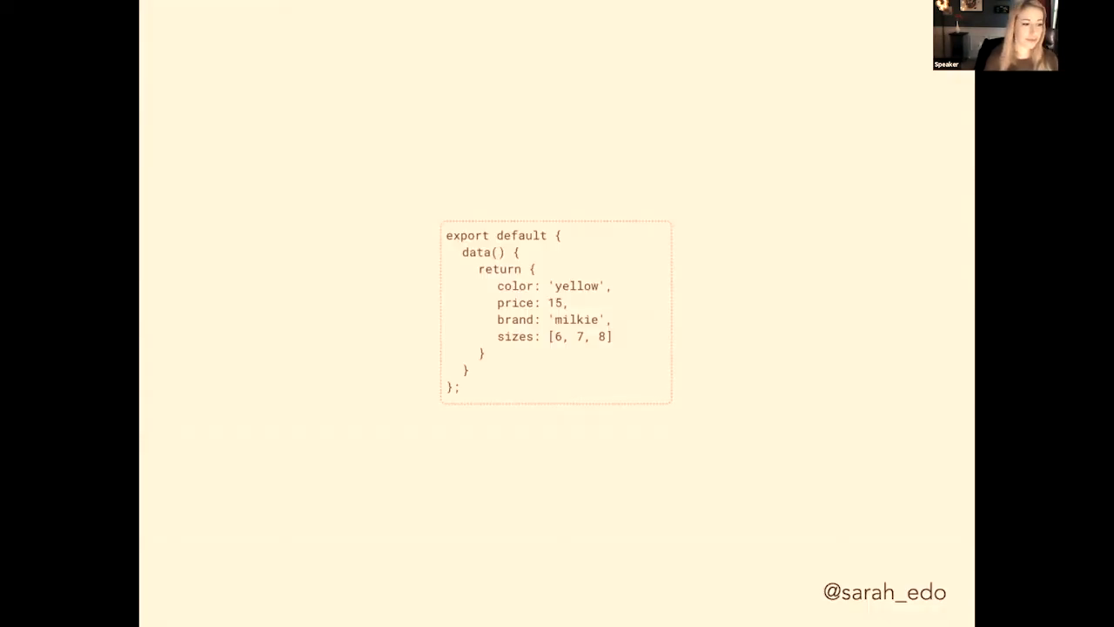
pyautogui.moveTo(786, 161)
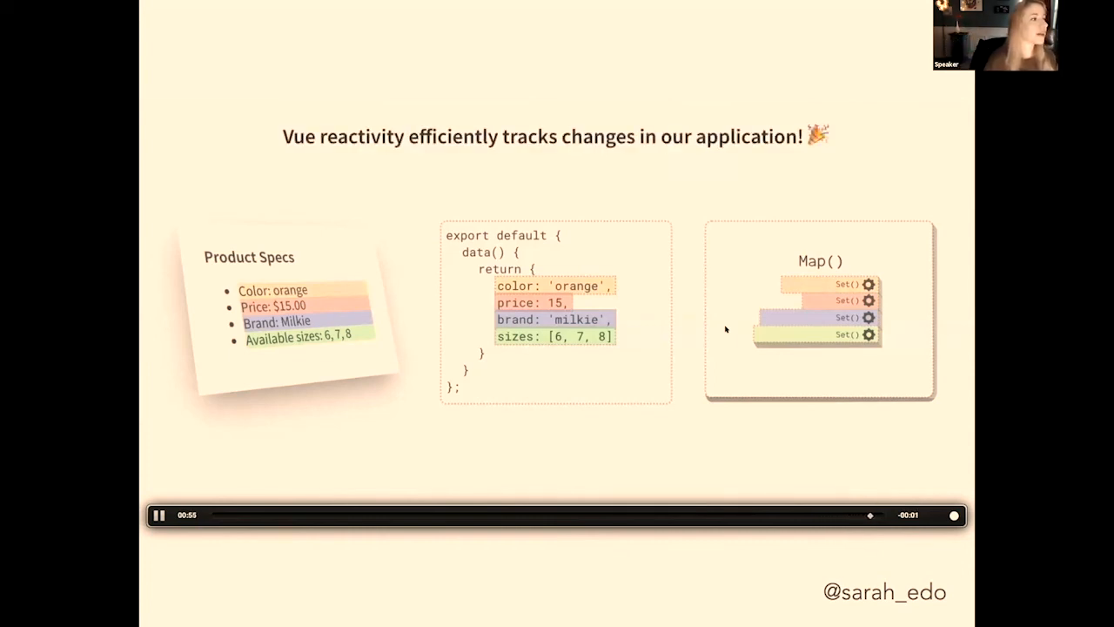
# Advance to the slide comparing the DOM, virtual DOM and render function code.
pyautogui.click(159, 515)
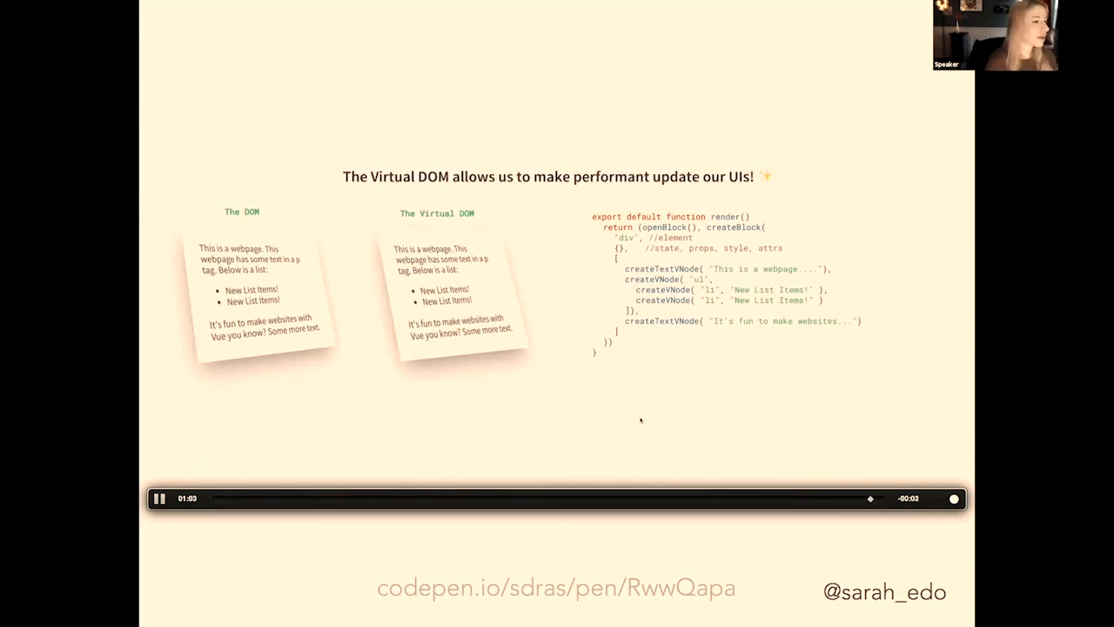
pyautogui.click(159, 498)
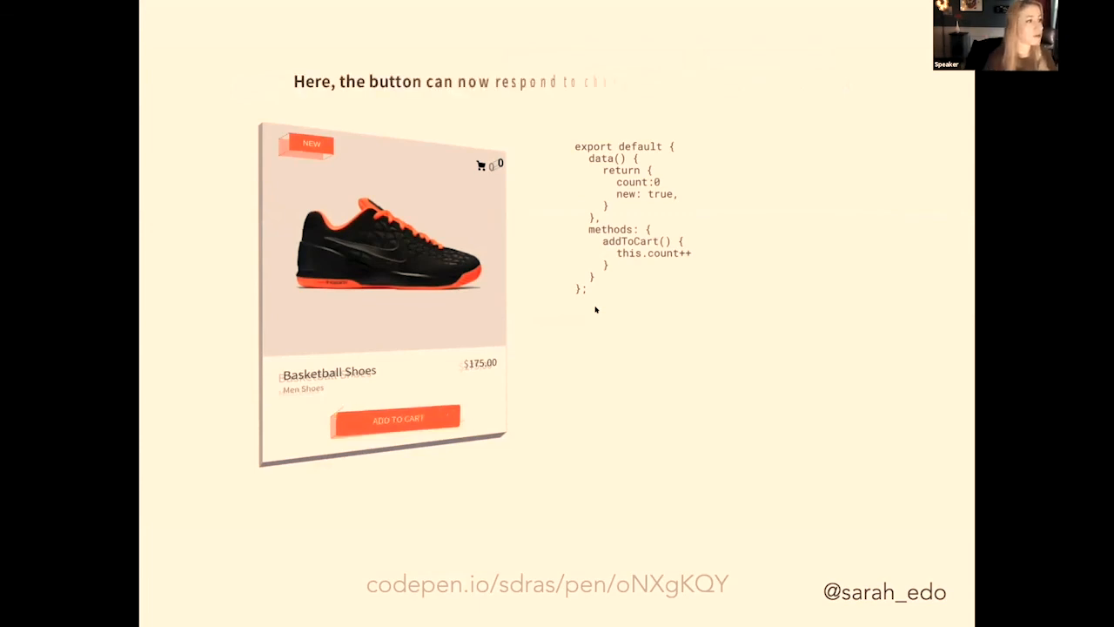
# Add the basketball shoes to the cart, raising the count from 0 to 1.
pyautogui.click(399, 418)
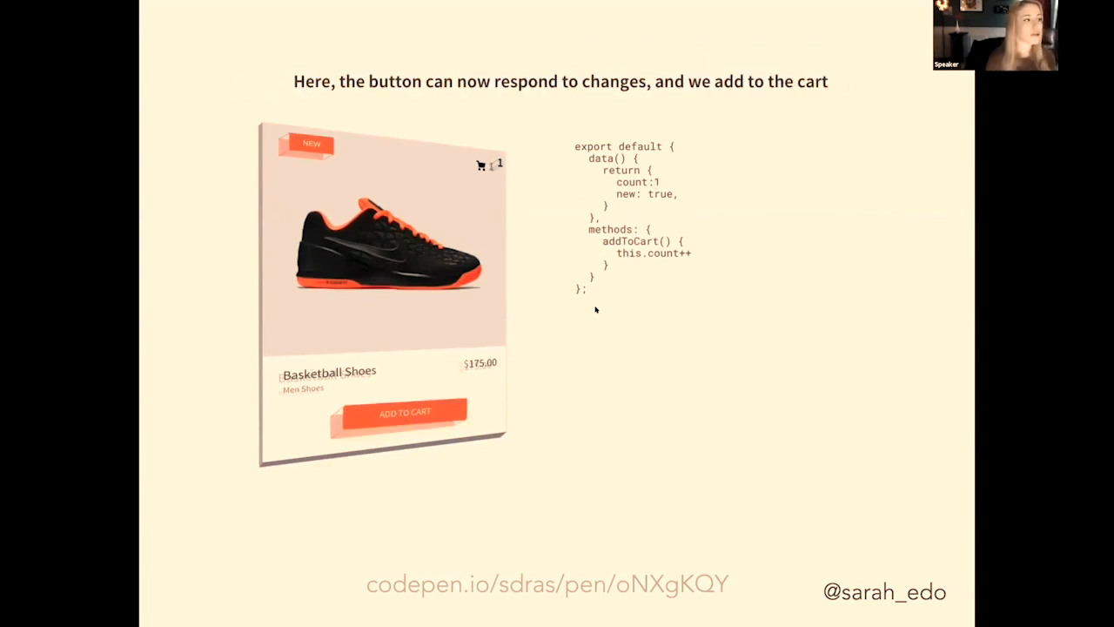